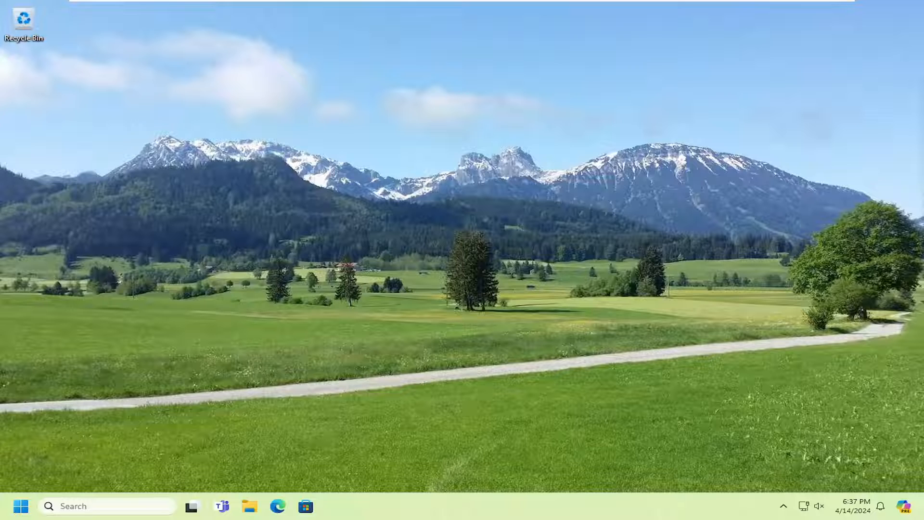
mouse_move(394, 239)
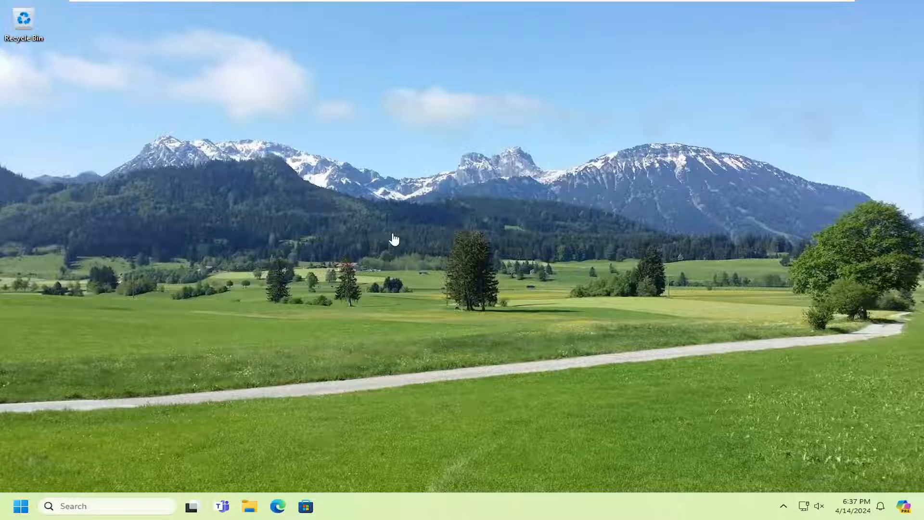
- Search 'device manager' from Start and launch Device Manager
click(21, 506)
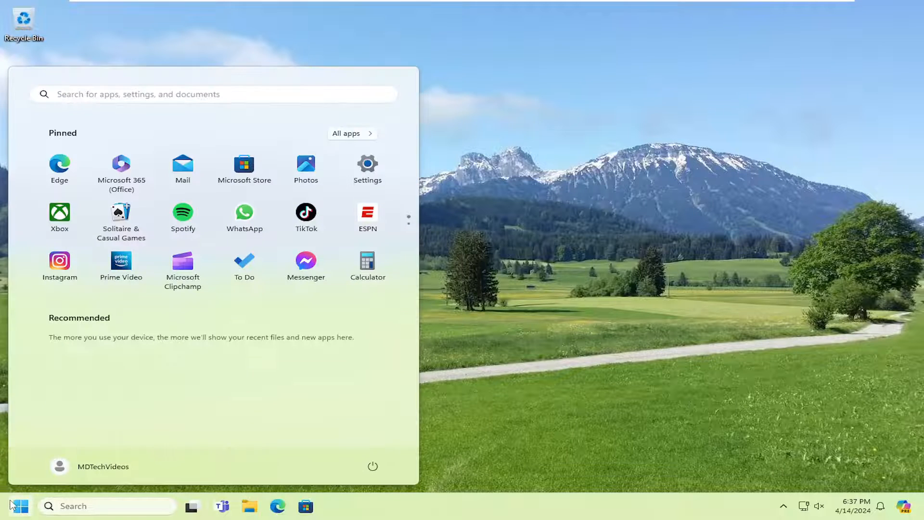
text(device manager)
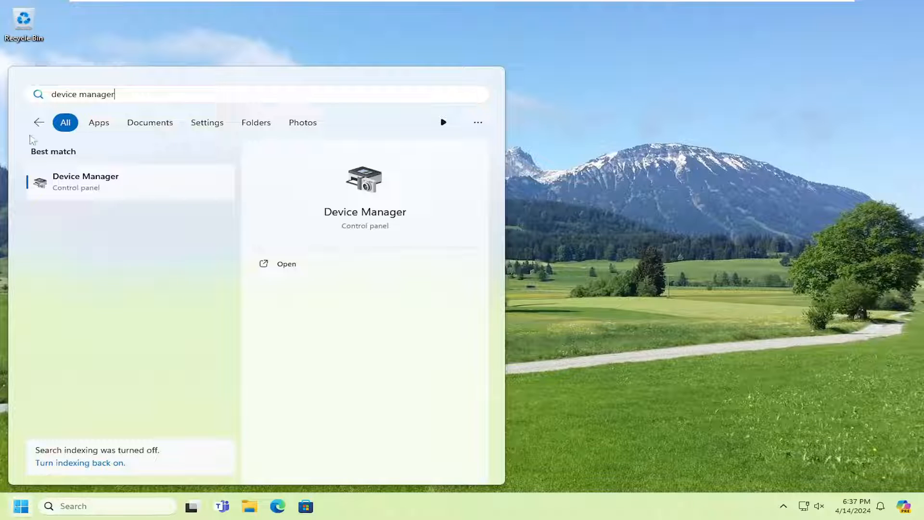
click(287, 263)
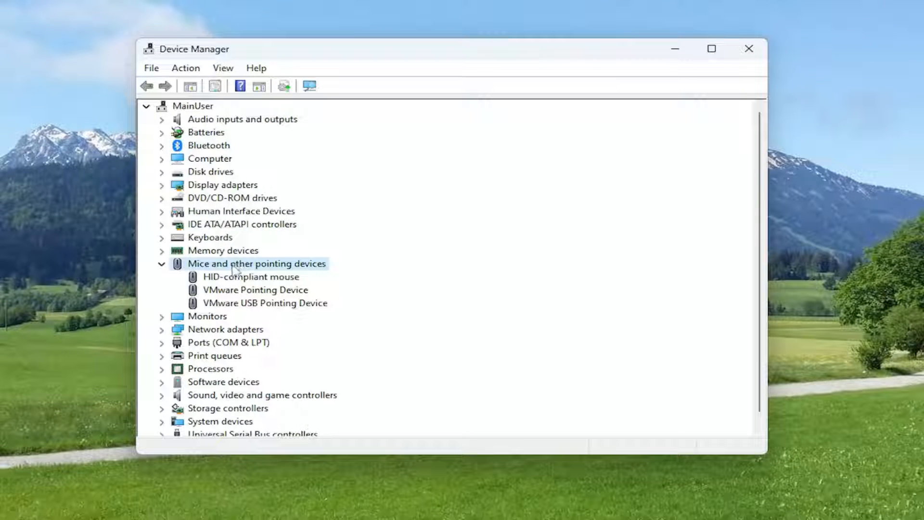
- Begin the Update driver wizard for the HID-compliant mouse from its context menu
click(250, 276)
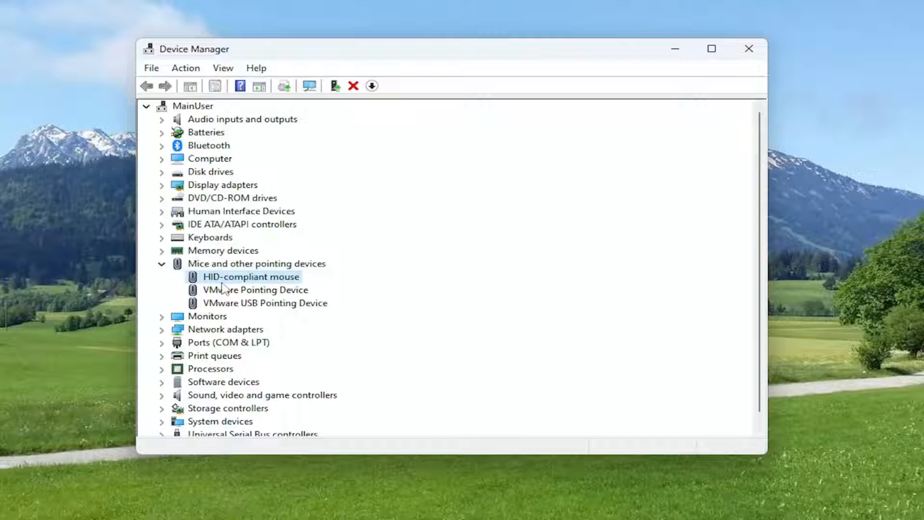
right_click(250, 277)
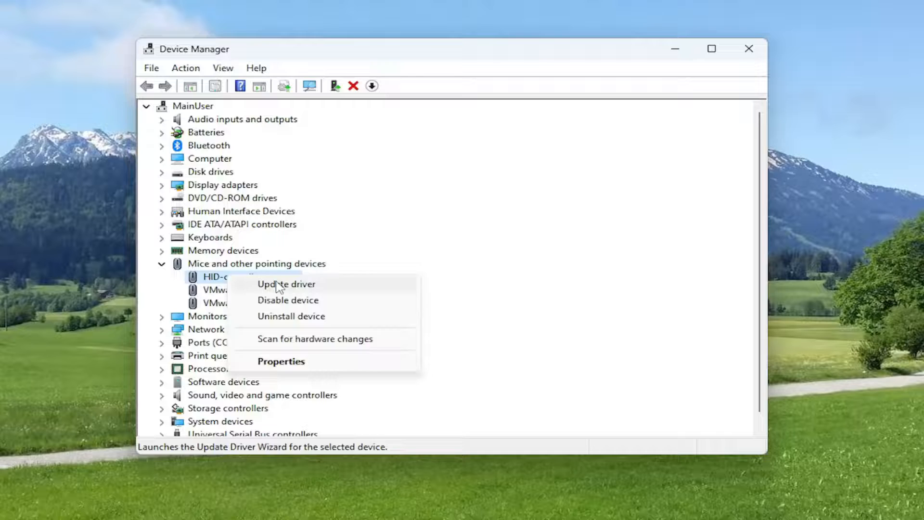
click(286, 283)
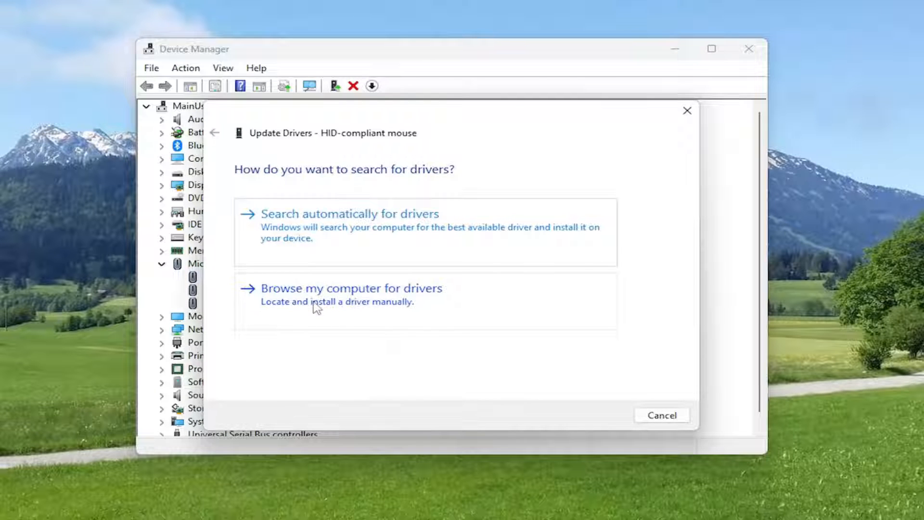
- Reinstall the HID-compliant mouse driver from this computer's compatible driver list, then dismiss the wizard
click(351, 288)
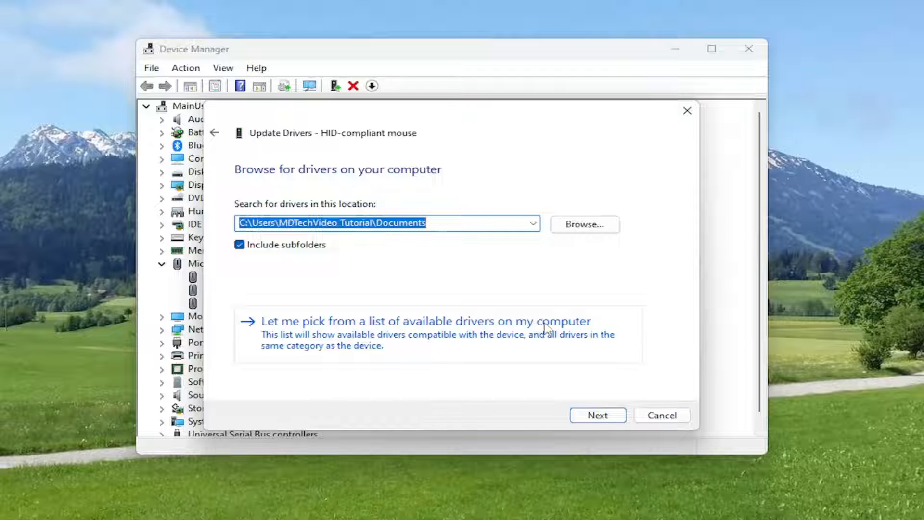
click(422, 321)
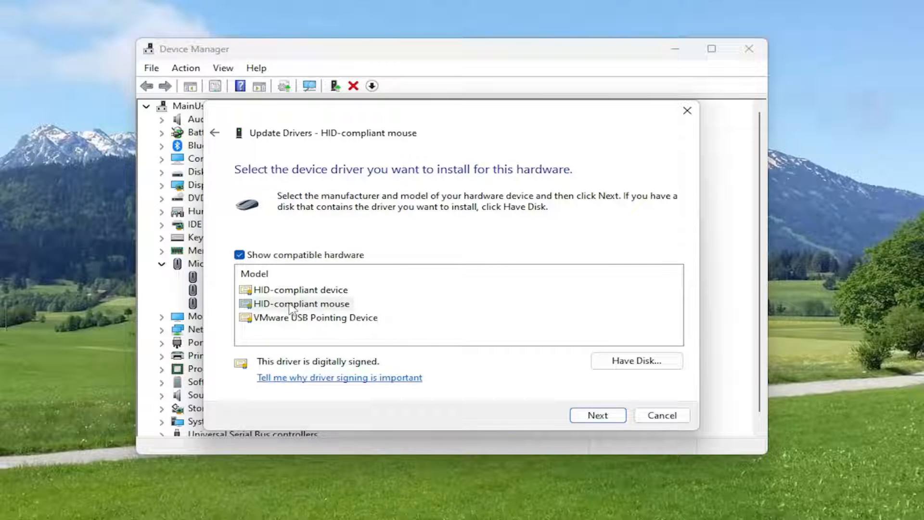
mouse_move(302, 336)
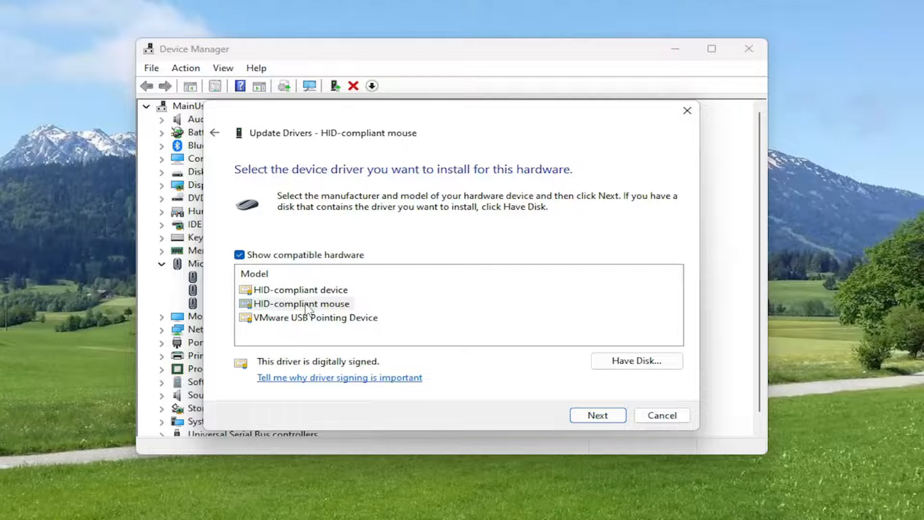
mouse_move(384, 313)
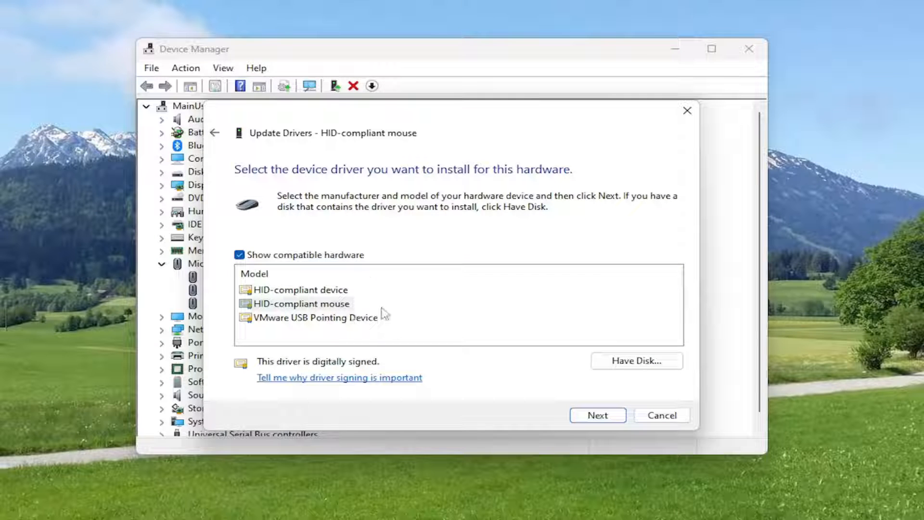
mouse_move(369, 310)
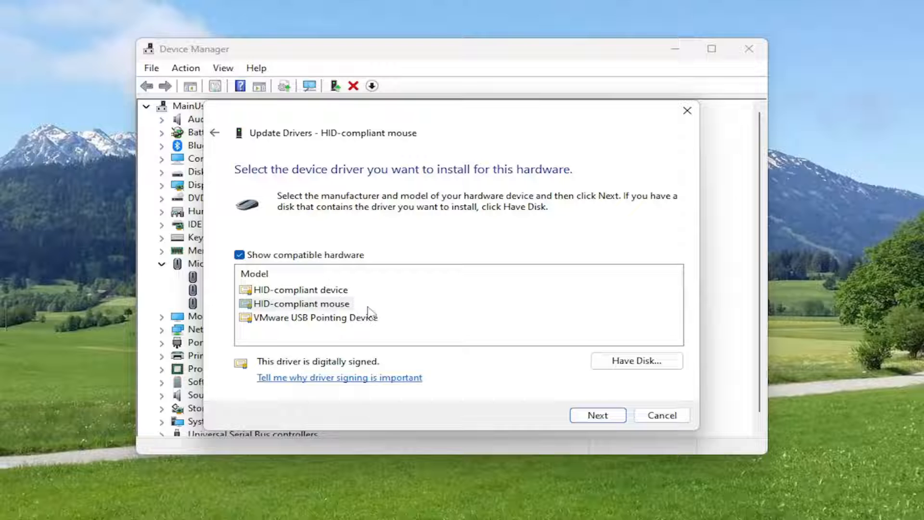
click(597, 415)
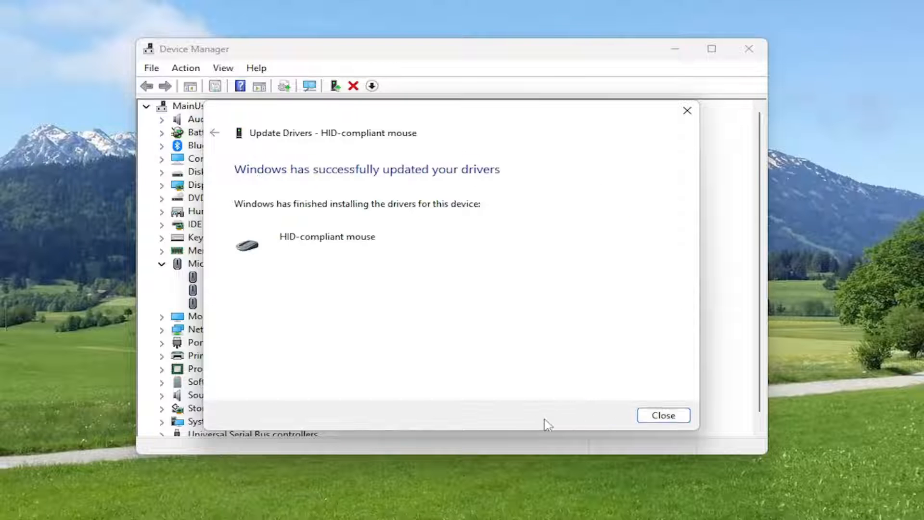
click(662, 415)
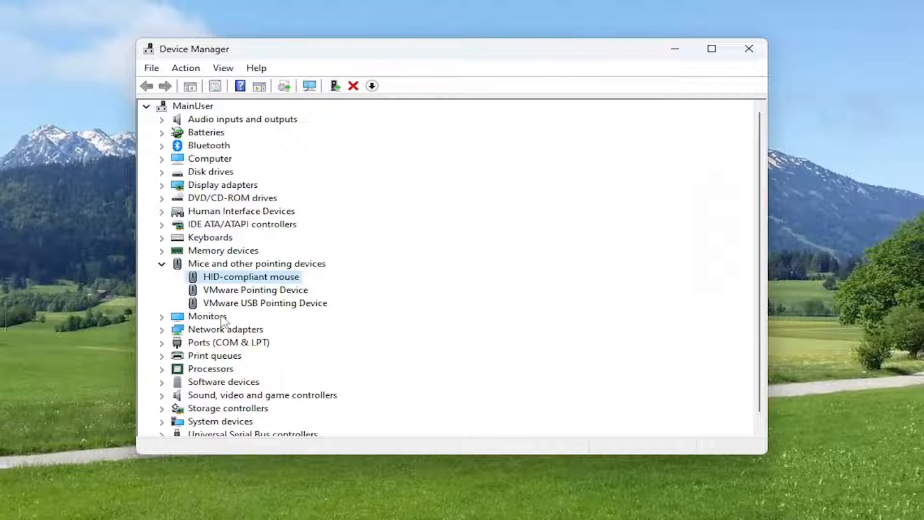
mouse_move(264, 268)
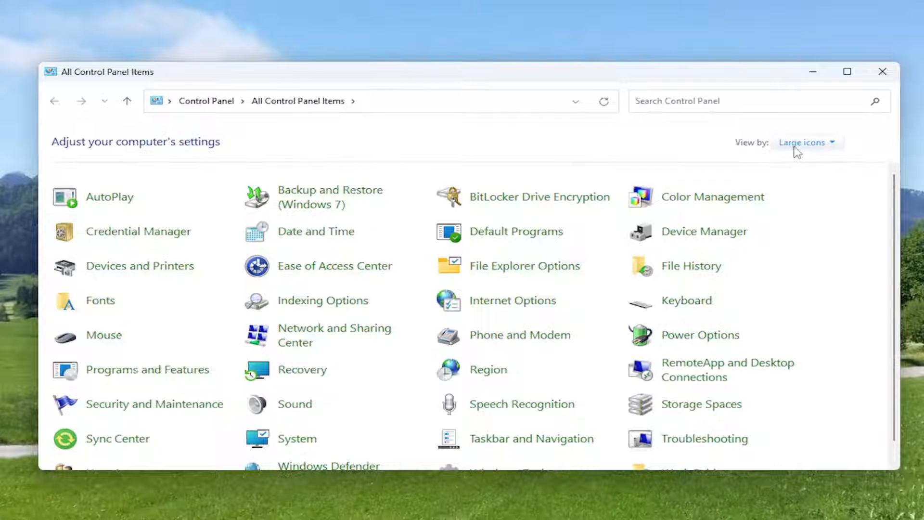
mouse_move(763, 203)
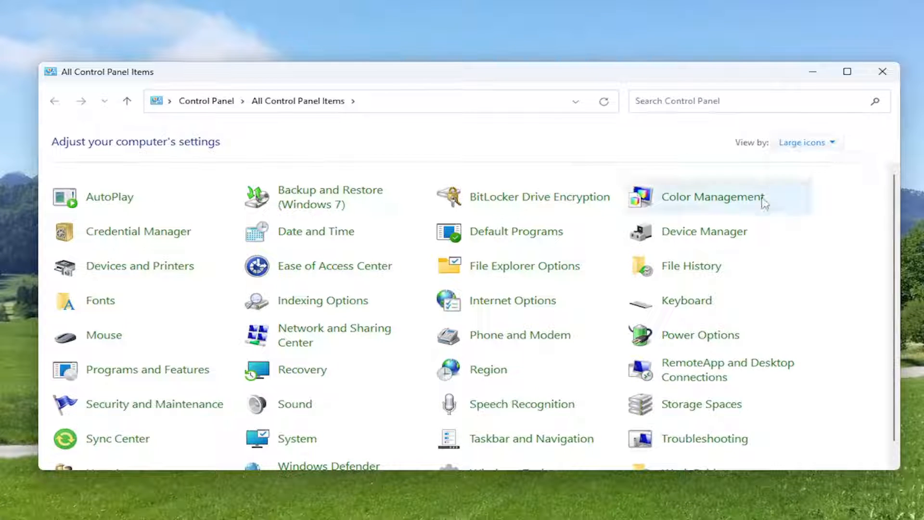
- From Power Options, edit the Balanced plan's settings
click(700, 335)
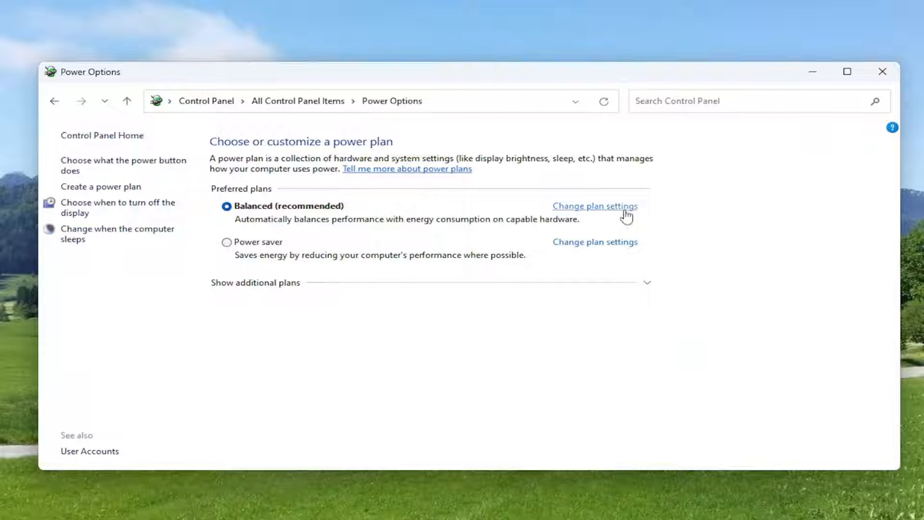
mouse_move(598, 210)
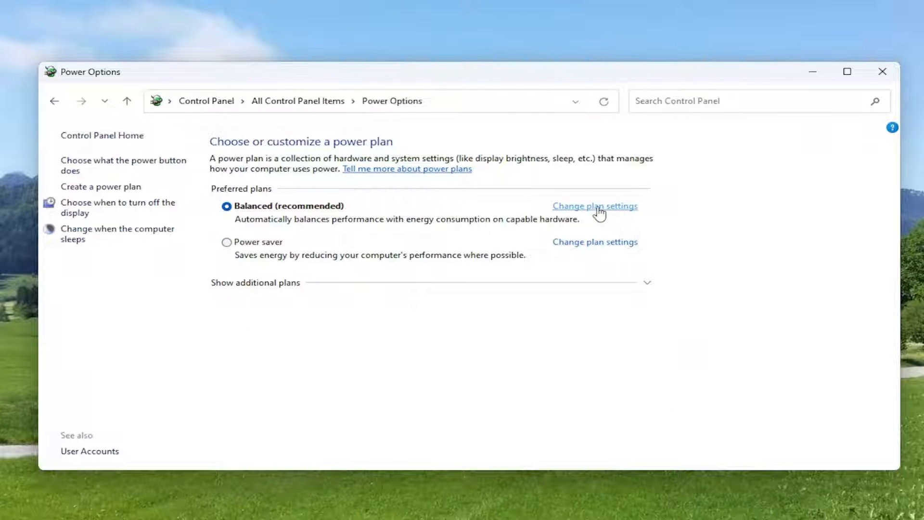
click(595, 206)
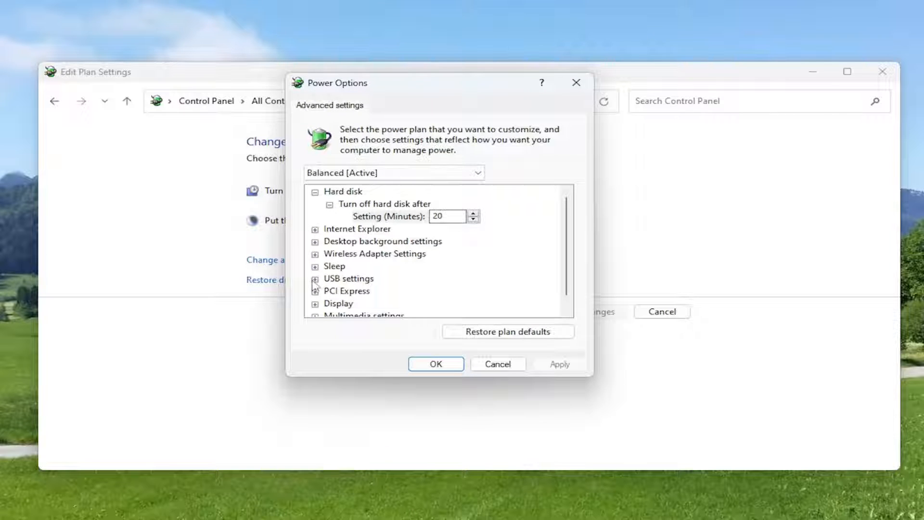
- Set USB selective suspend to Disabled under USB settings, then close the plan settings window
click(315, 278)
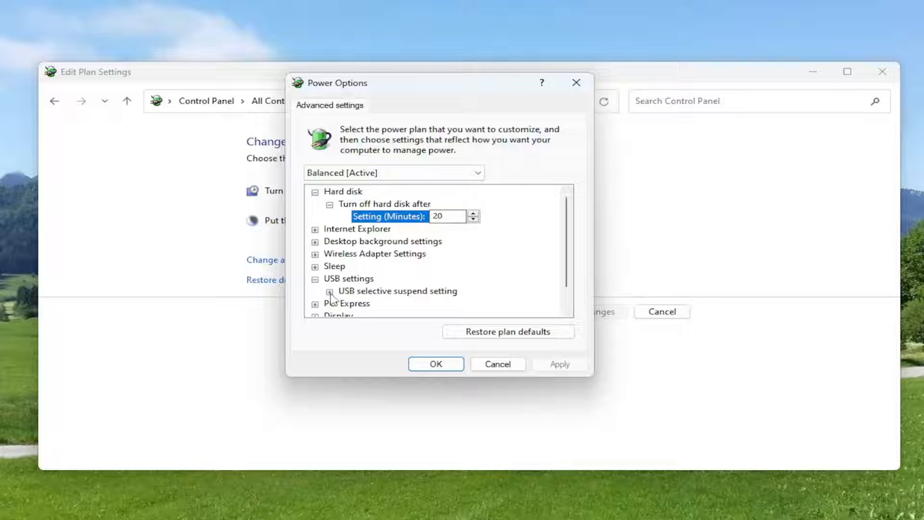
click(331, 291)
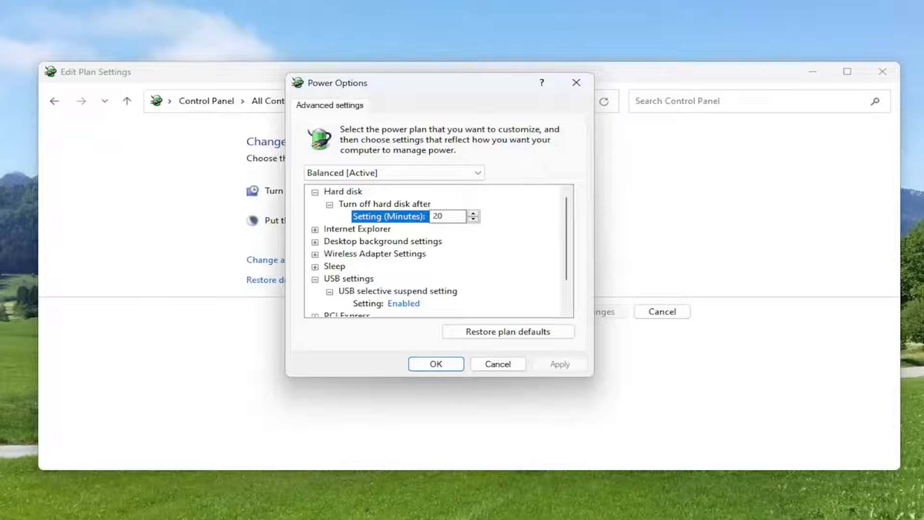
click(403, 303)
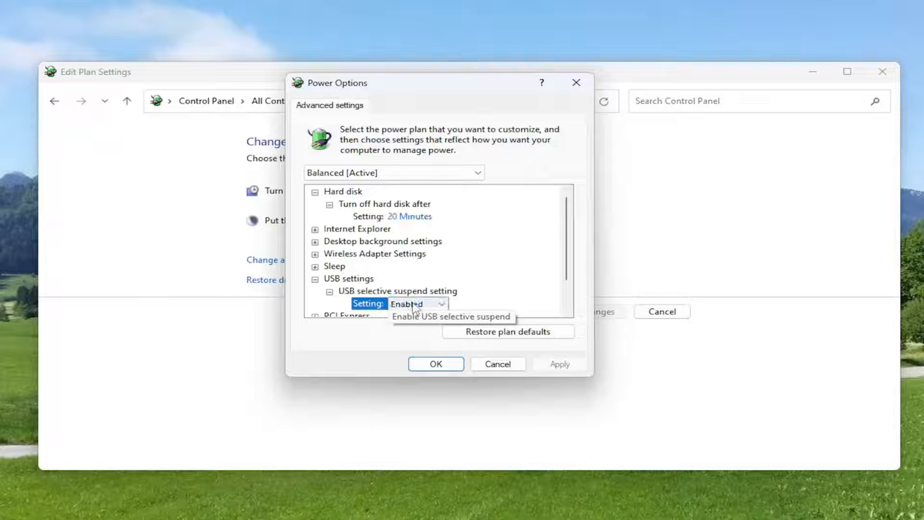
click(409, 304)
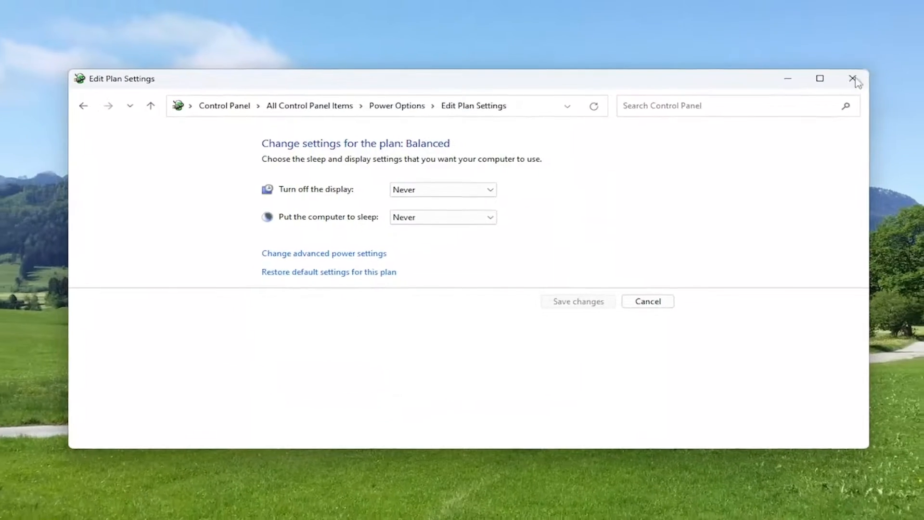
click(853, 78)
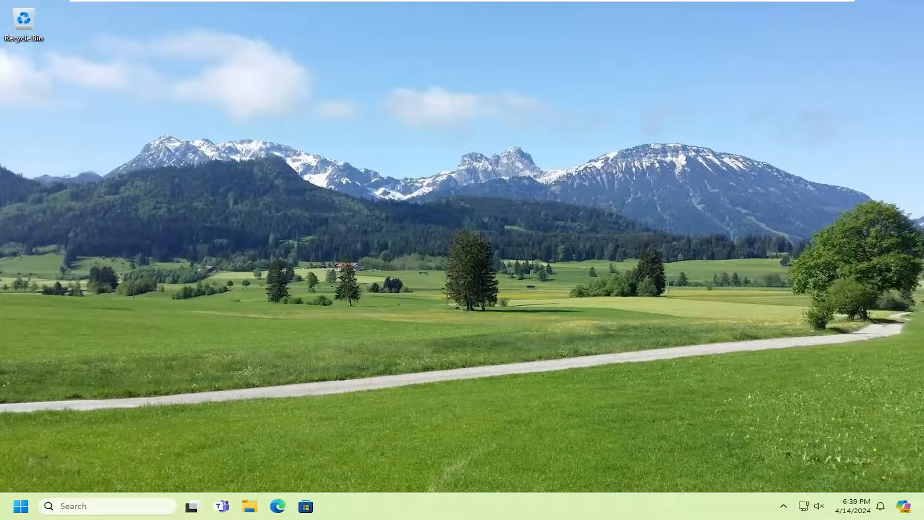